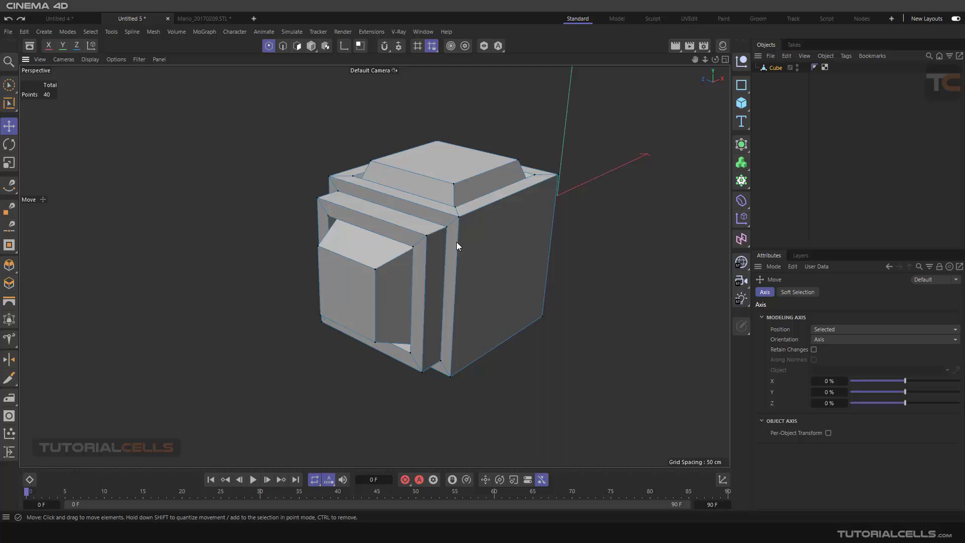
- Orbit to look down on the cube and switch to Polygon mode for selecting the top cap
drag(458, 246, 353, 231)
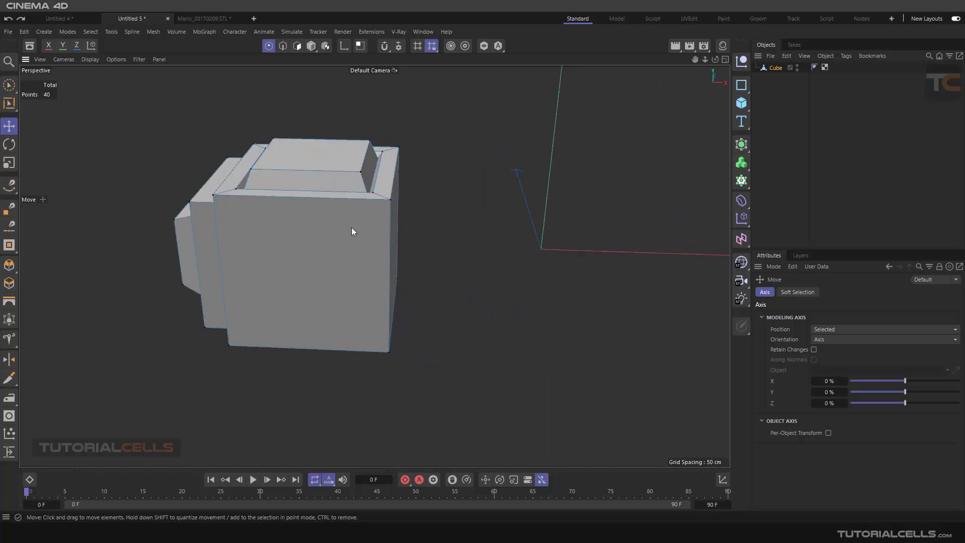
drag(354, 231, 397, 204)
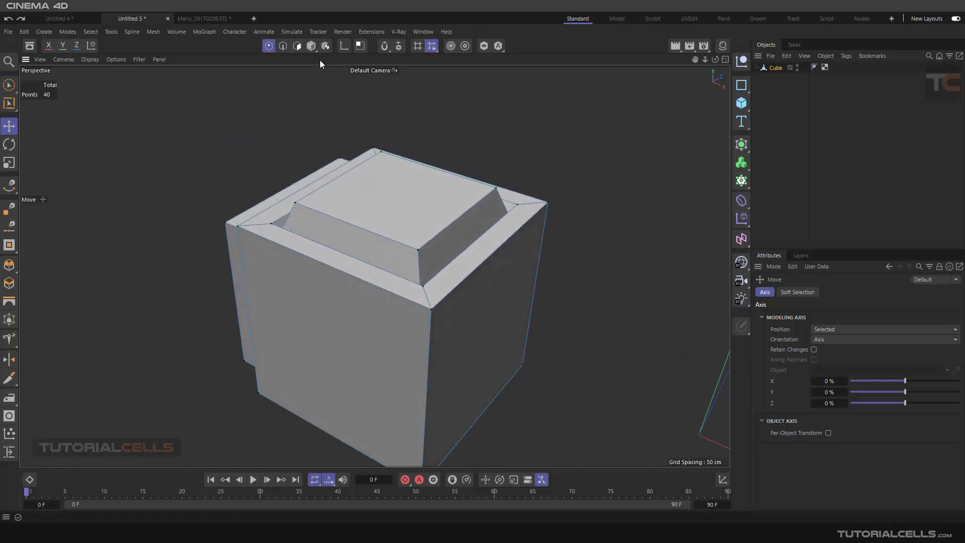
click(311, 45)
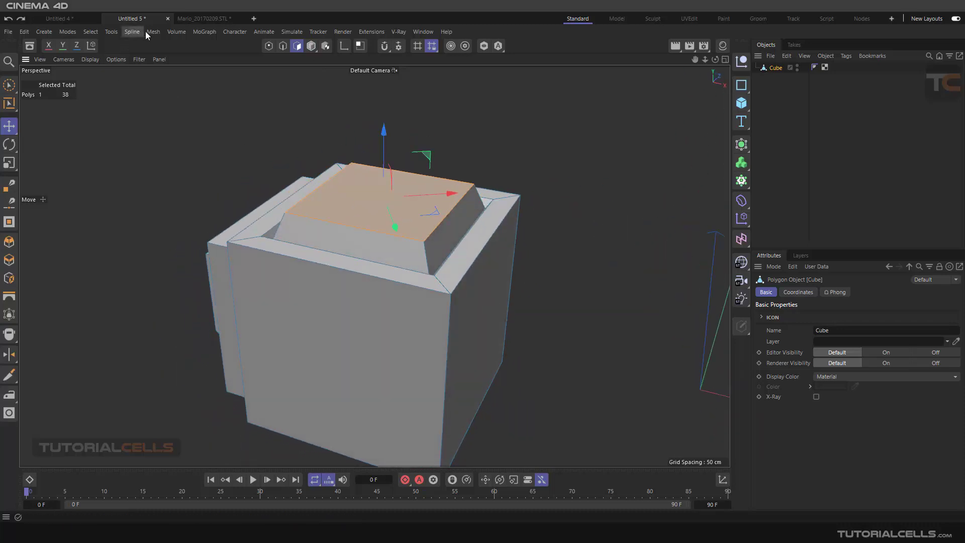
click(153, 31)
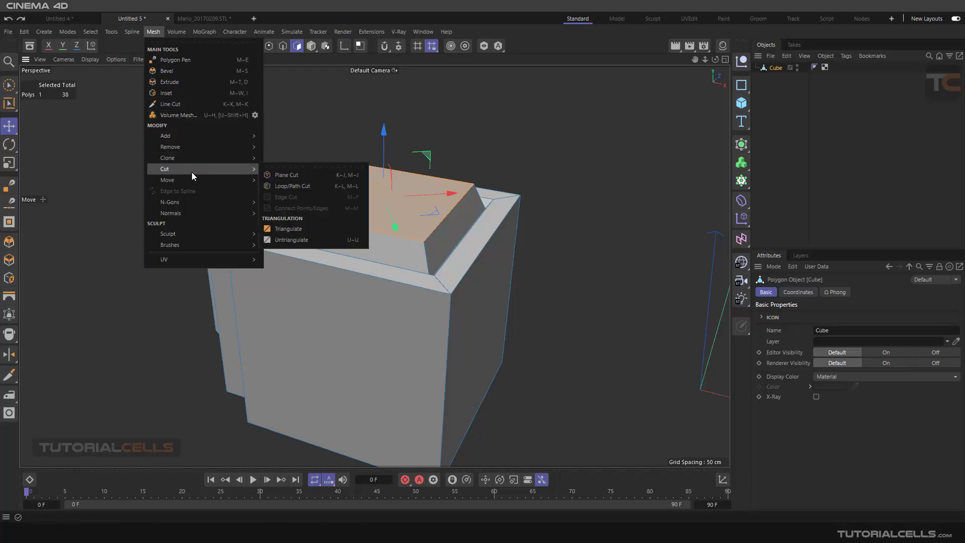
mouse_move(167, 158)
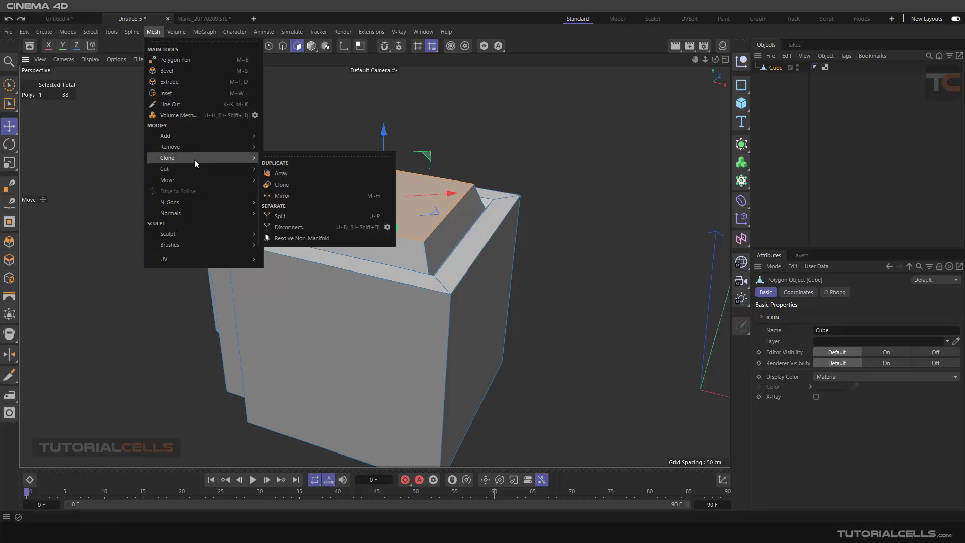
mouse_move(299, 216)
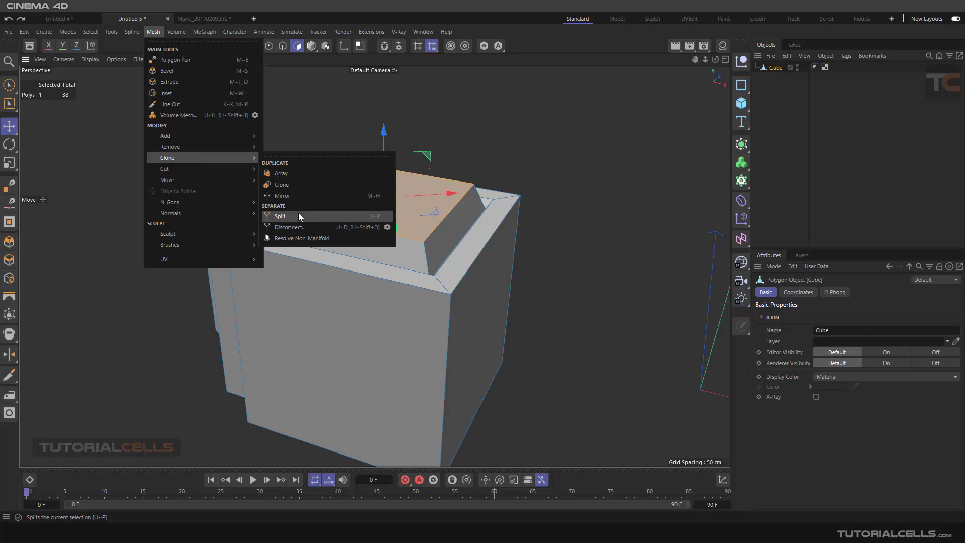
mouse_move(309, 220)
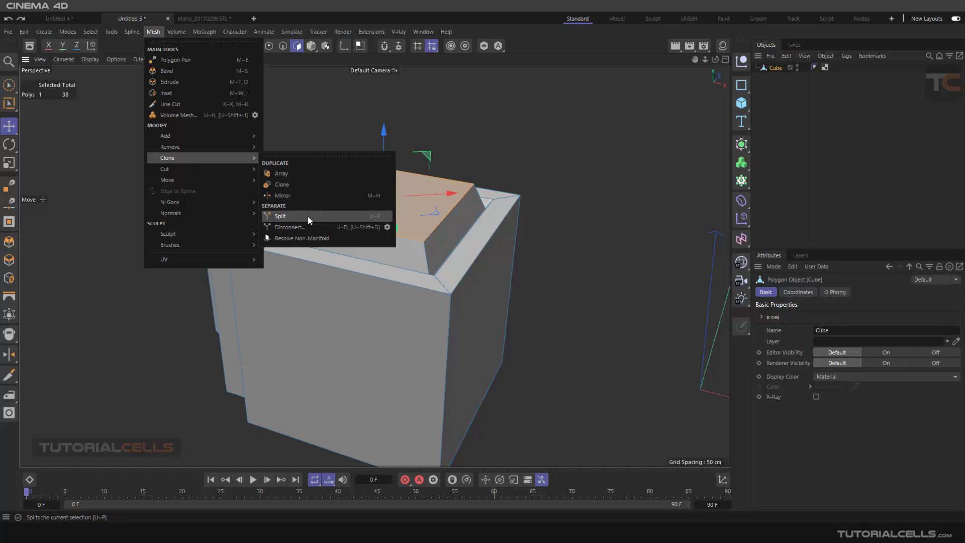
mouse_move(313, 220)
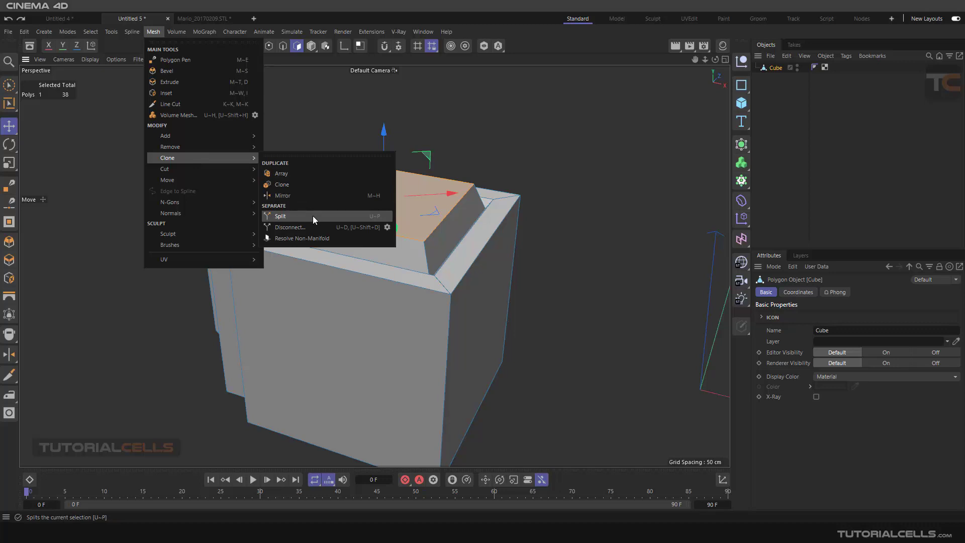
mouse_move(311, 226)
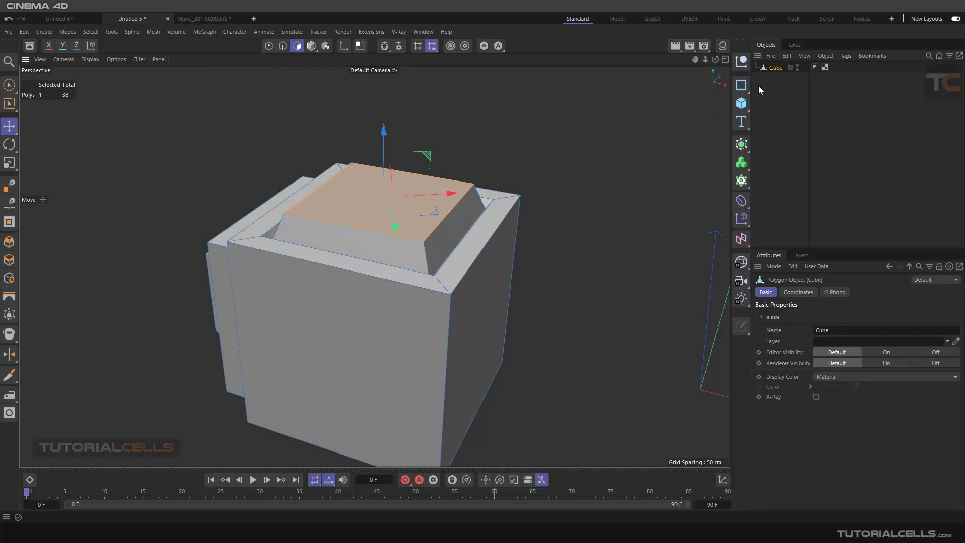
mouse_move(776, 79)
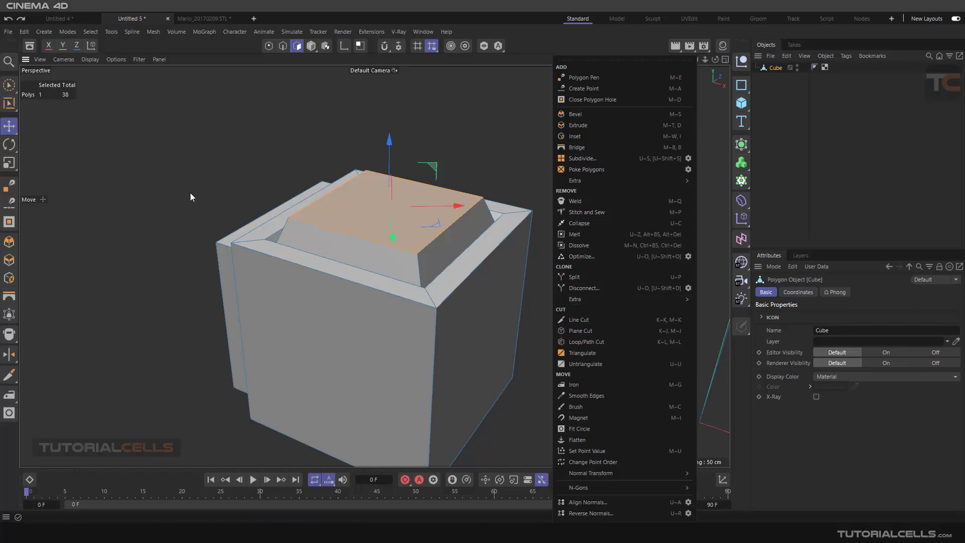
mouse_move(470, 443)
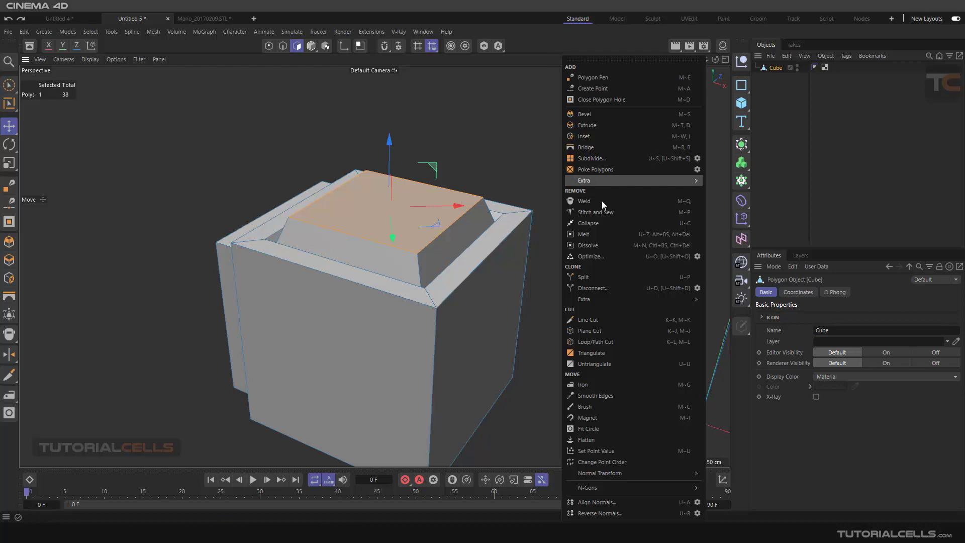
- Optimize the mesh to merge duplicate points down to 40, then reselect the top cap face
click(455, 179)
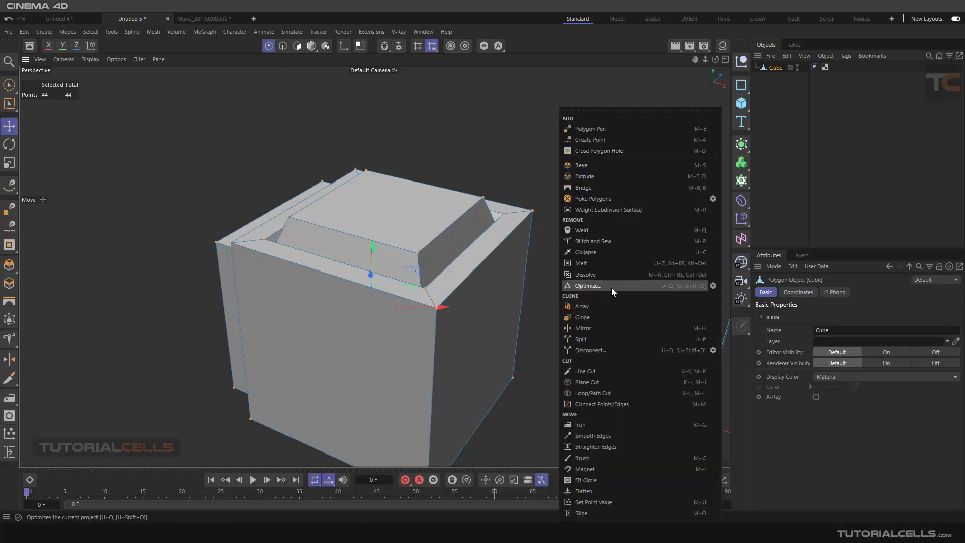
click(587, 284)
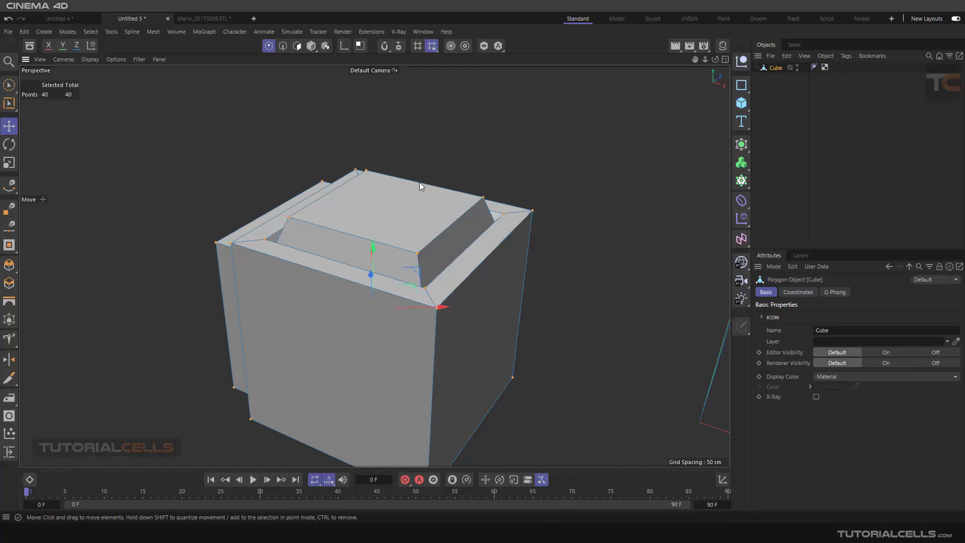
click(295, 45)
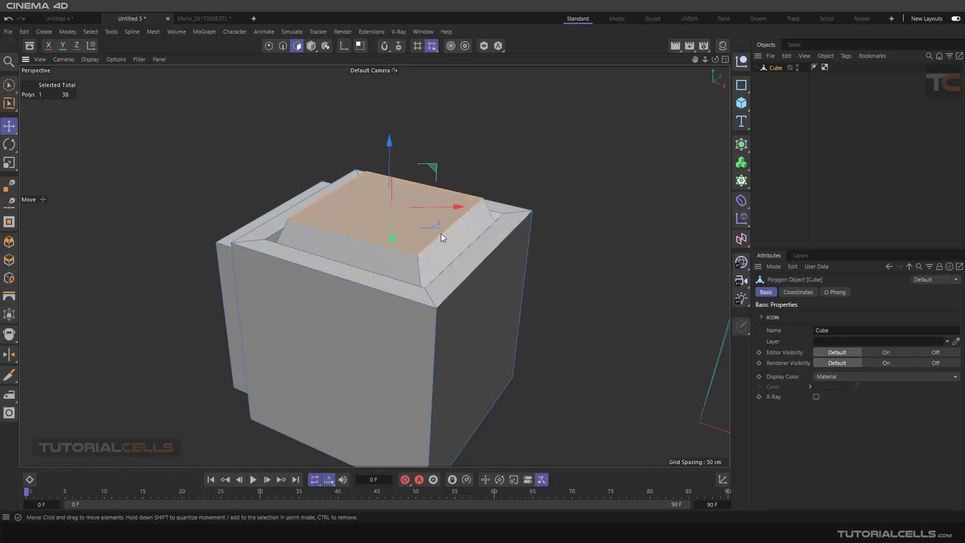
- Add the four sloped side faces to the cap selection, giving five selected polygons
click(89, 31)
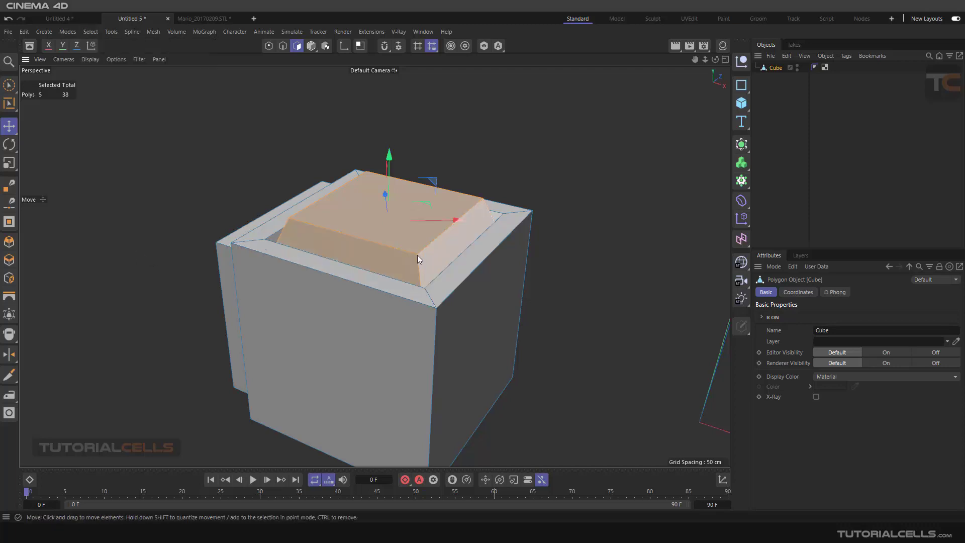
drag(417, 260, 398, 249)
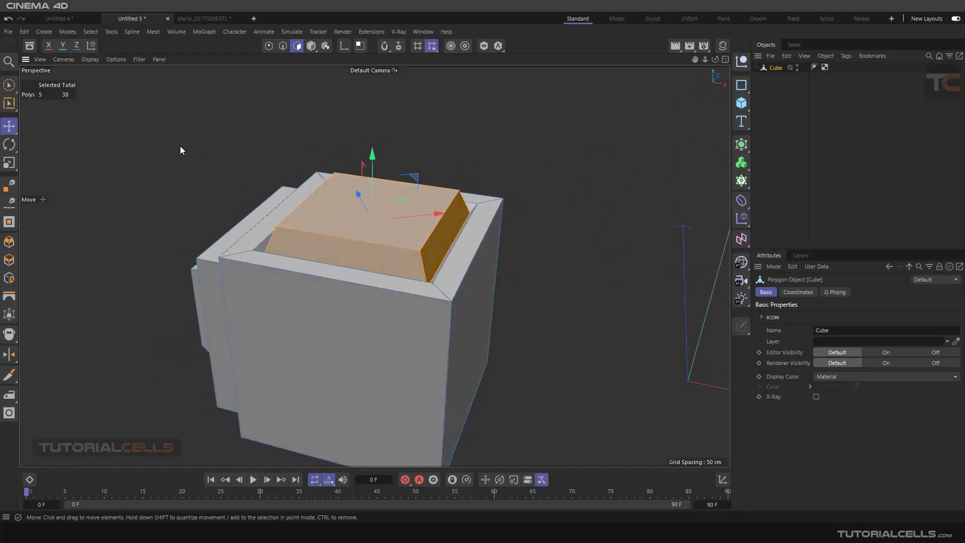
click(89, 31)
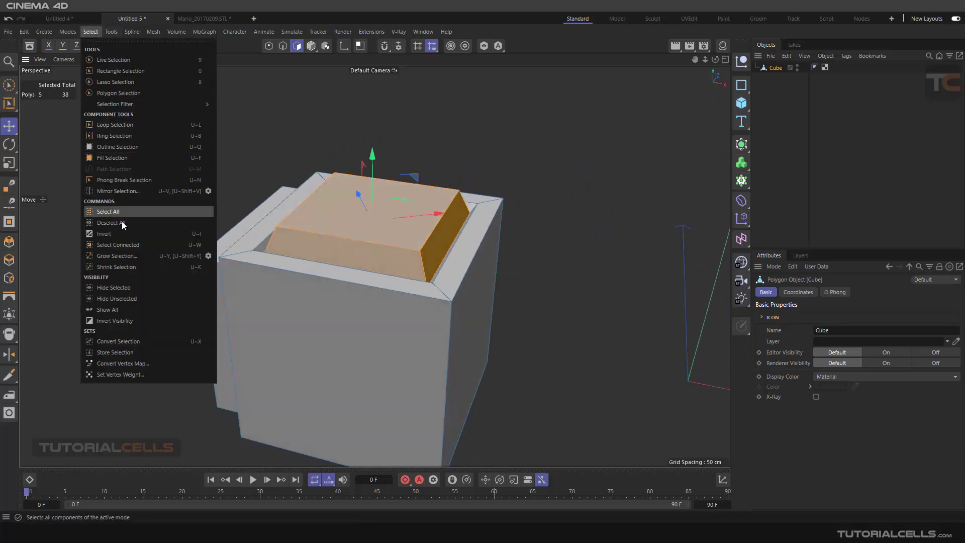
click(107, 211)
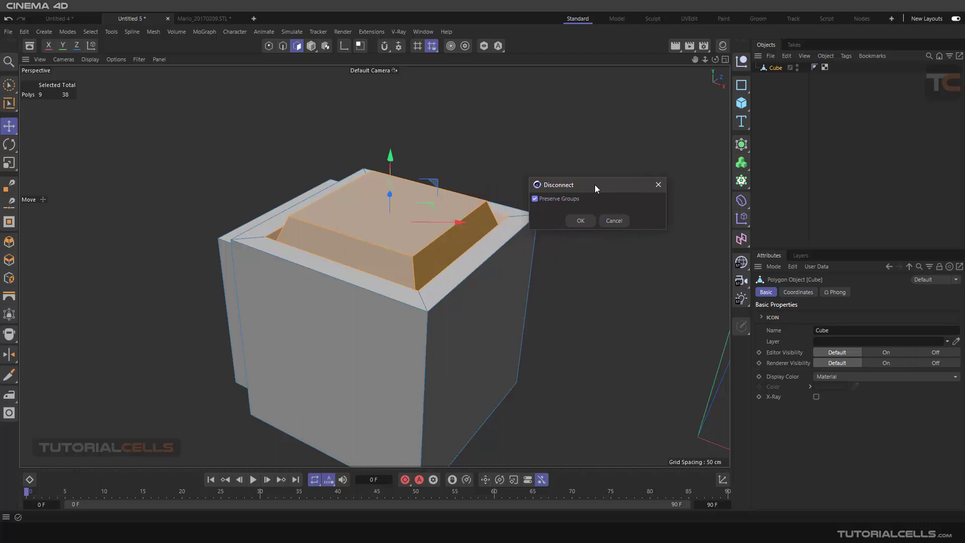
mouse_move(552, 209)
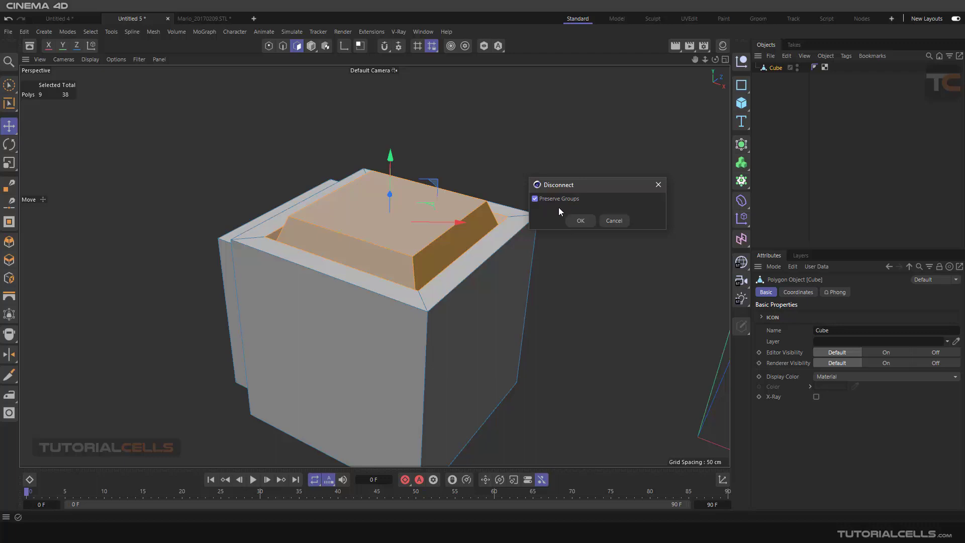
- Confirm Disconnect with Preserve Groups kept on for the top cap polygons
click(579, 220)
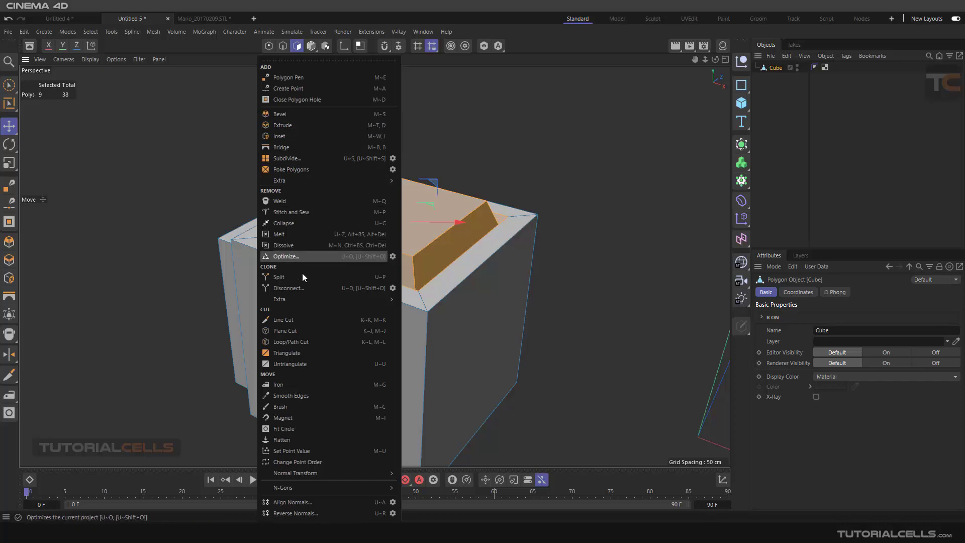
mouse_move(303, 280)
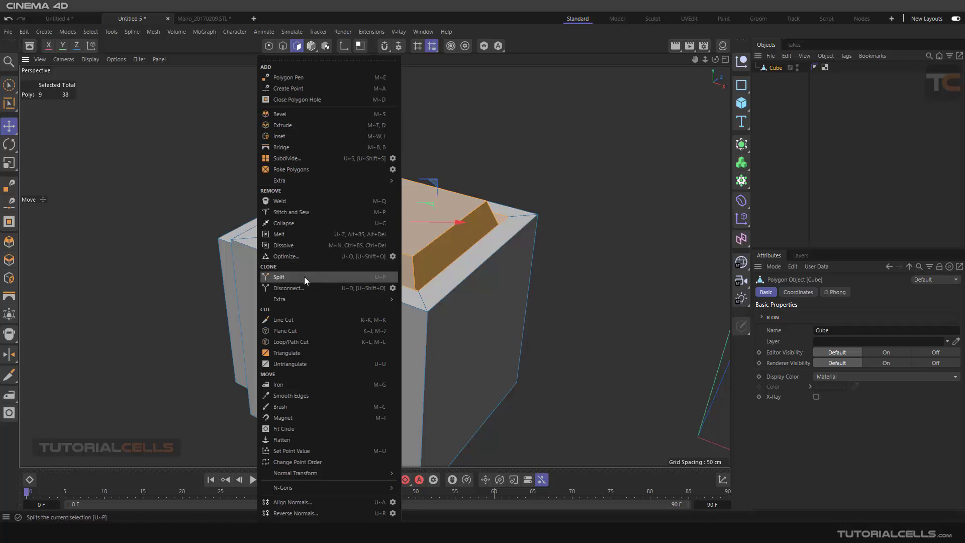
mouse_move(306, 278)
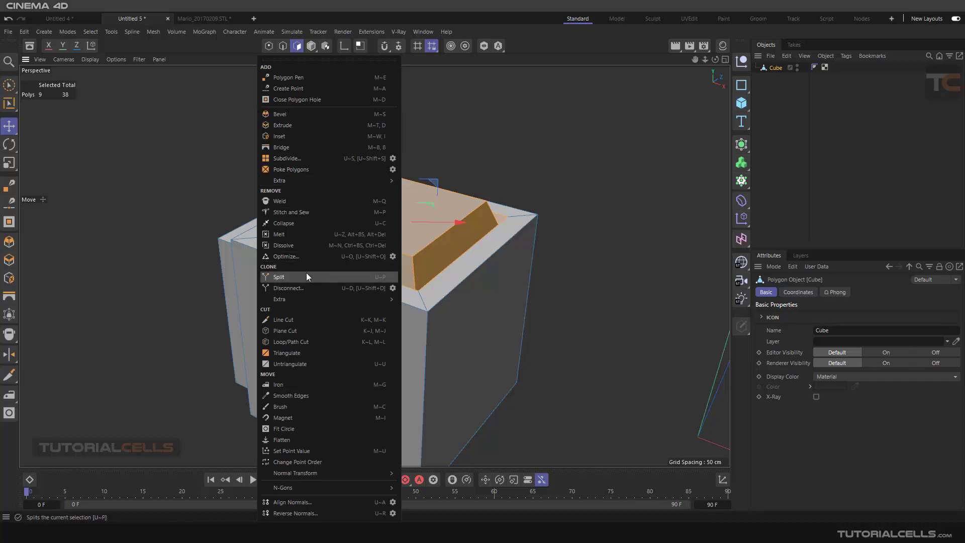
mouse_move(800, 56)
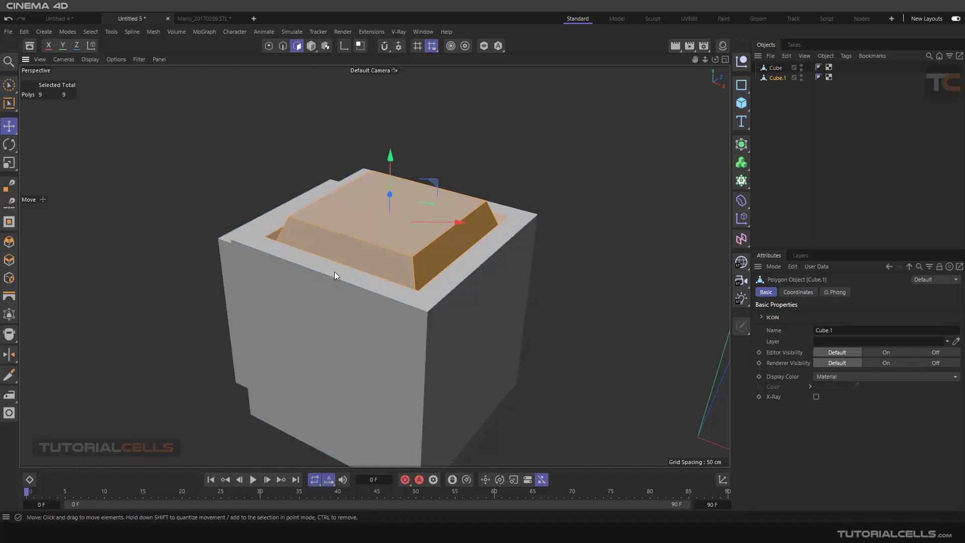
mouse_move(767, 71)
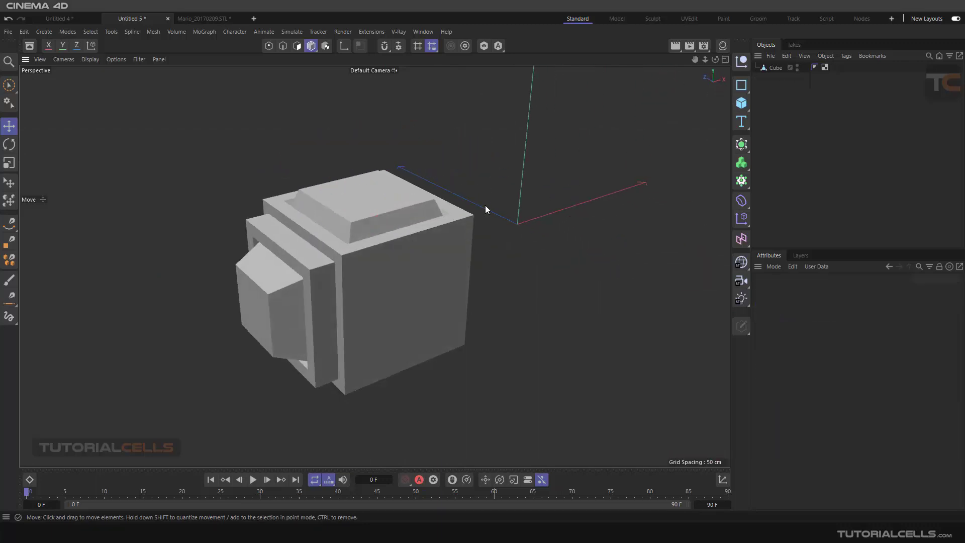
- Disconnect the cube's right-side polygons from the rest of the mesh
drag(487, 209, 474, 228)
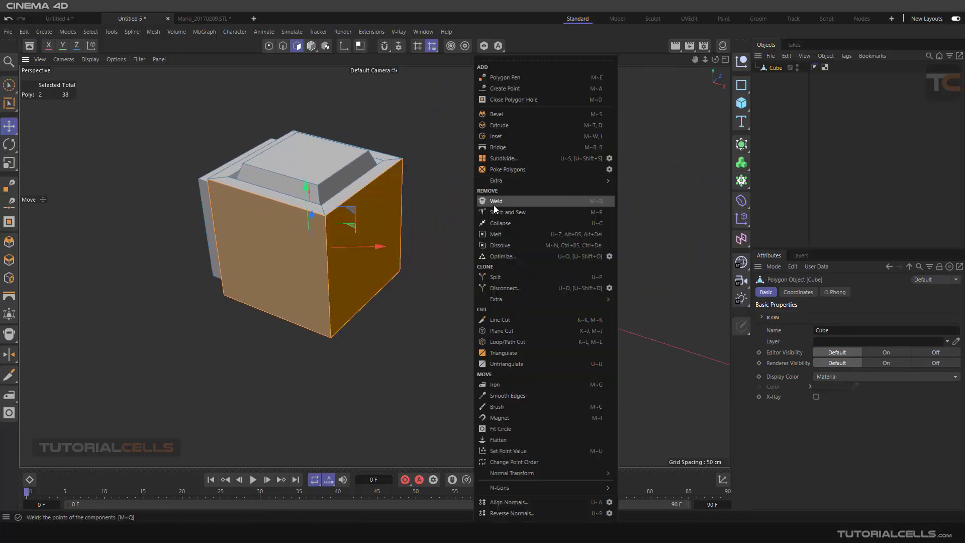
mouse_move(504, 288)
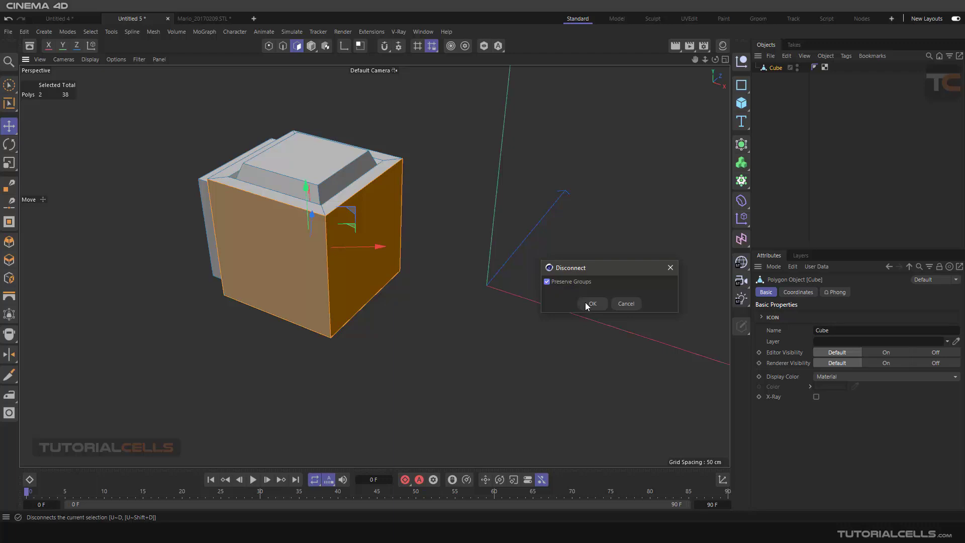
click(590, 304)
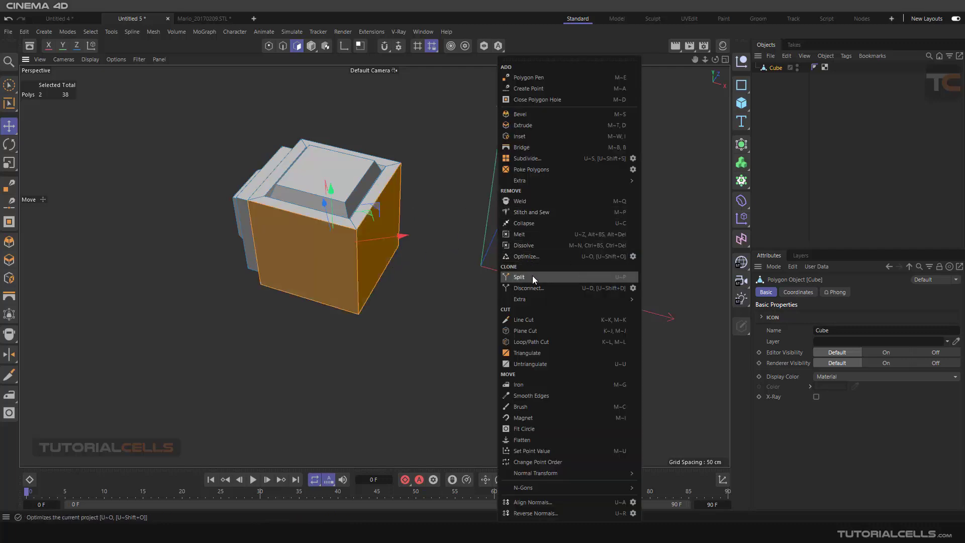
- Disconnect the front side with Preserve Groups off and pull it away as a loose panel
click(528, 288)
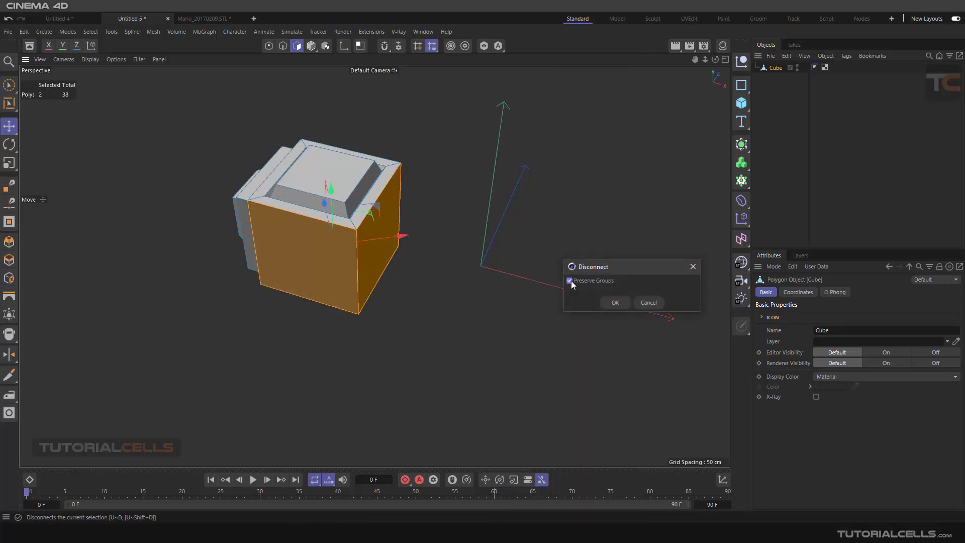
click(569, 281)
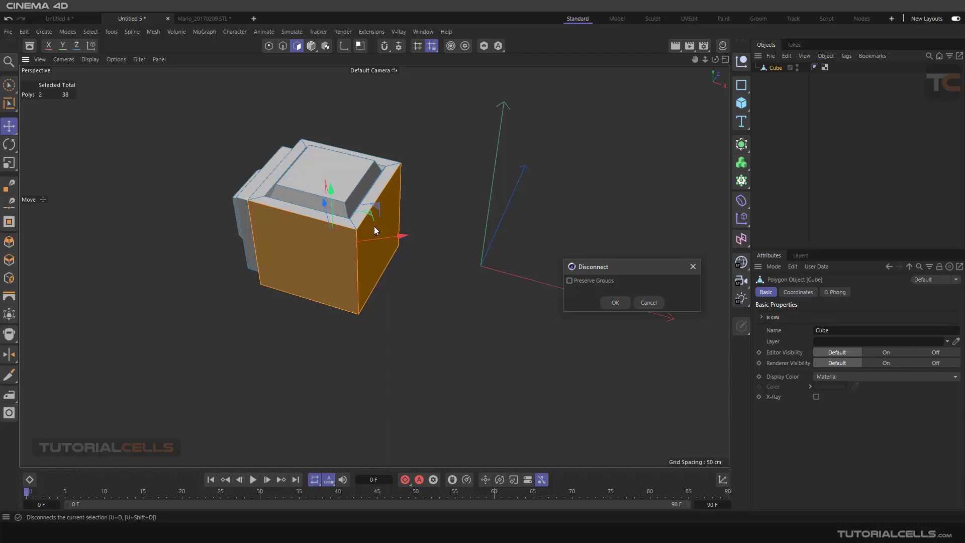
mouse_move(348, 269)
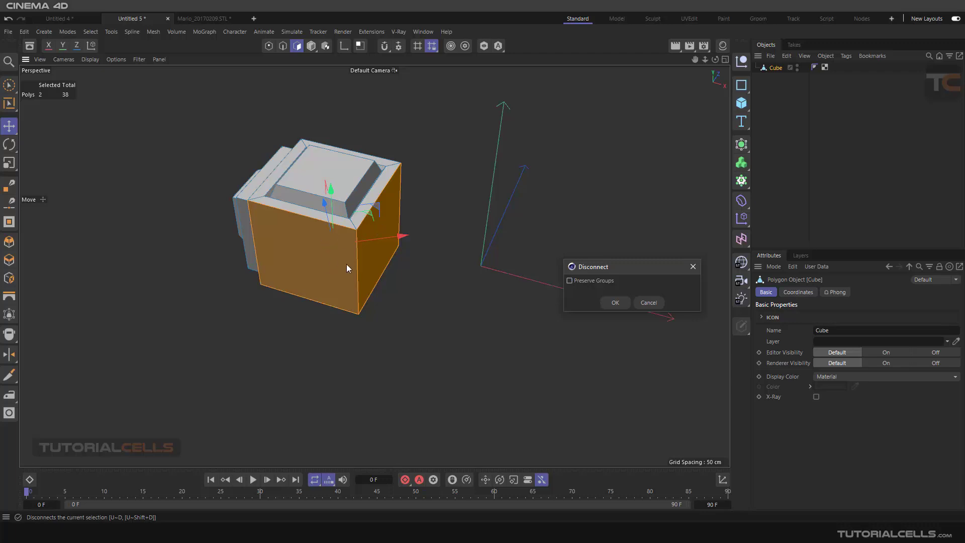
mouse_move(342, 266)
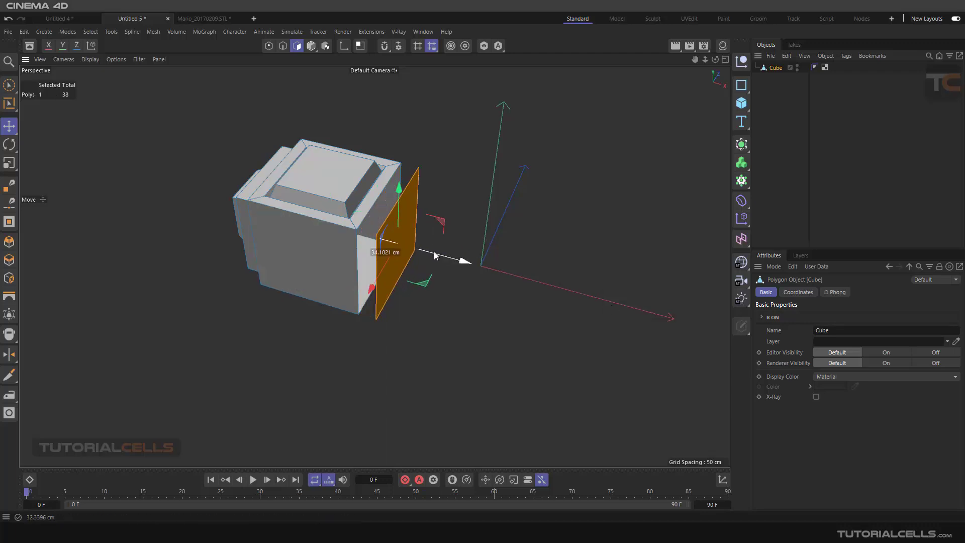
drag(437, 255, 339, 291)
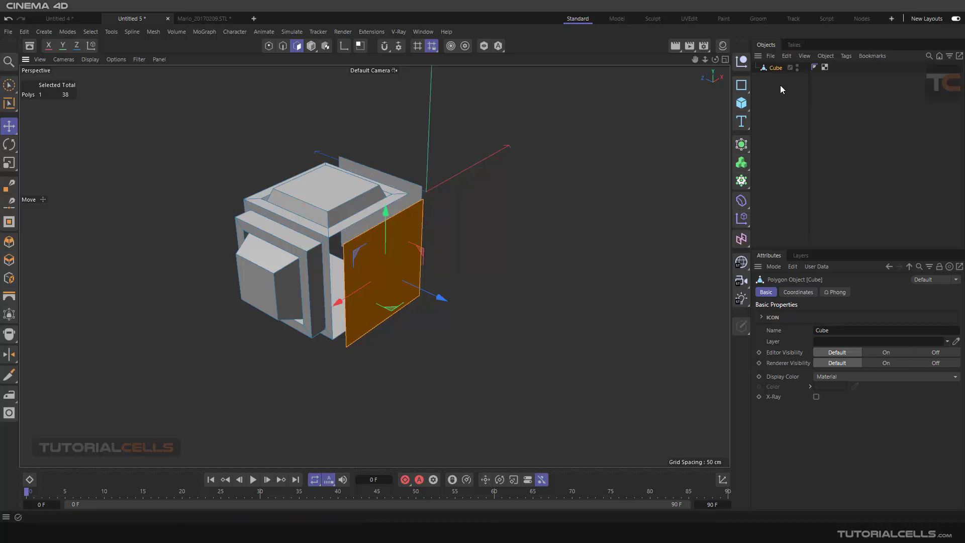
mouse_move(485, 117)
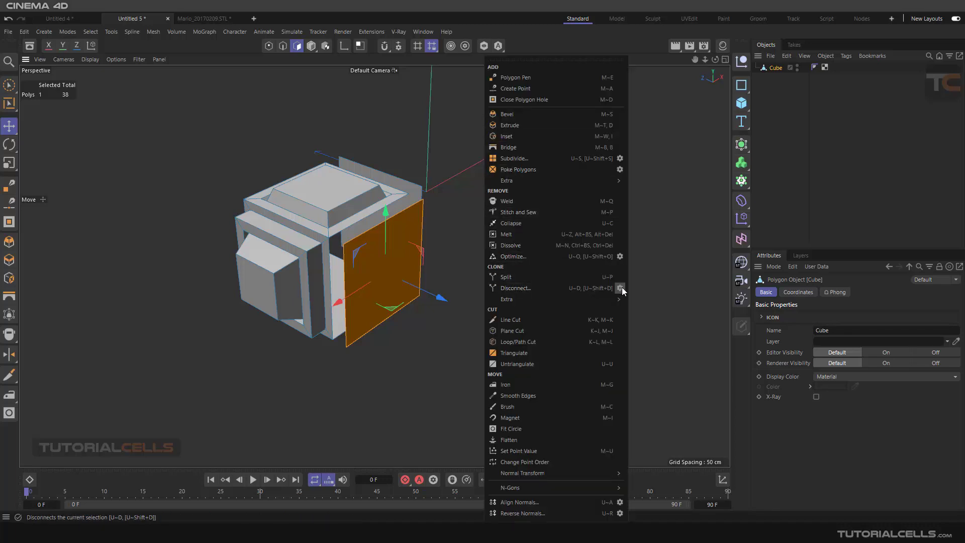
- Show the Mesh menu's Clone > Extra tools: Array, Clone, Mirror, Resolve Non-Manifold
click(506, 298)
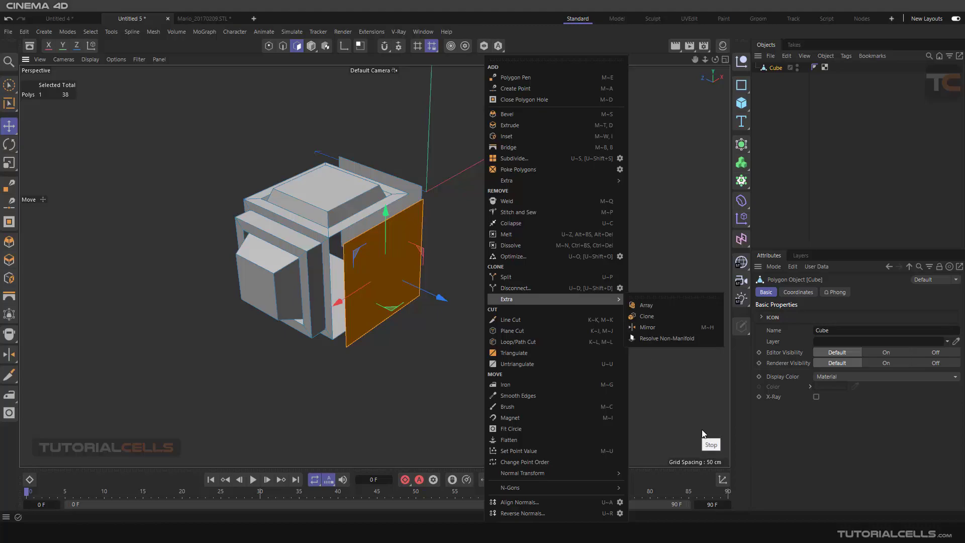